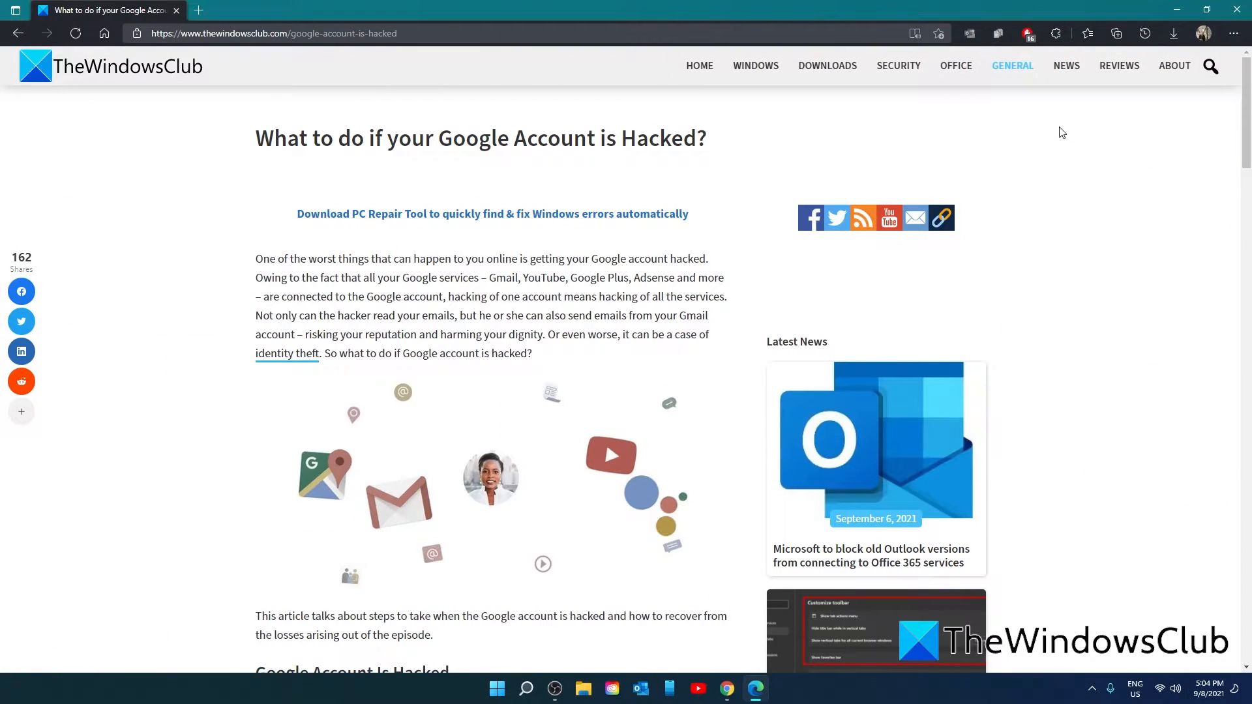
mouse_move(1054, 133)
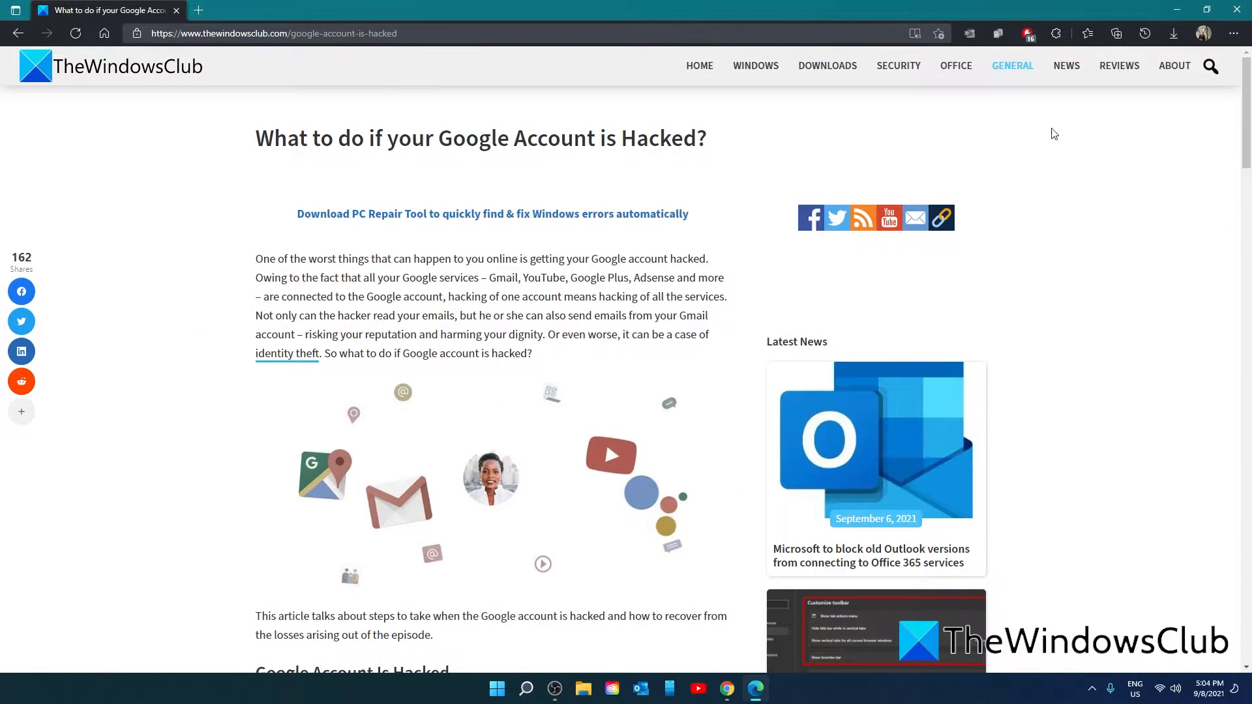
Step: Scroll the hacked-account article down to the Google account recovery link
scroll(down, 3)
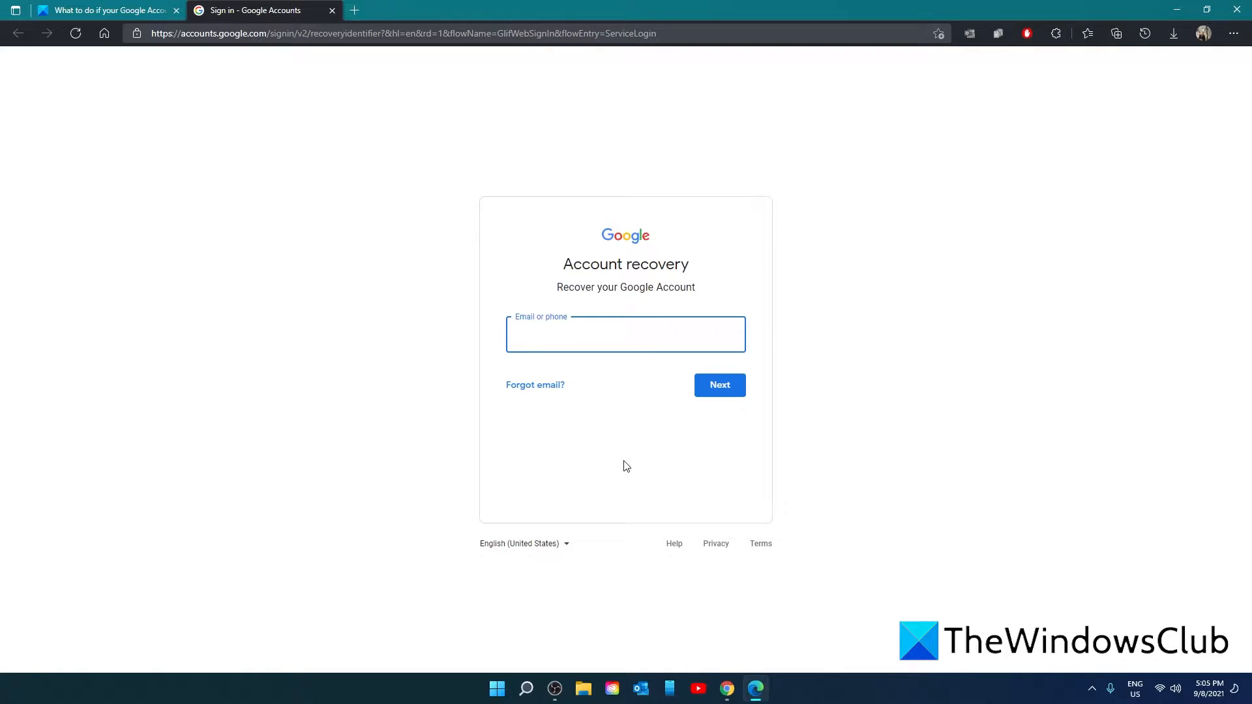
Step: Focus the recovery email field, then return to the article's 'Can You Access Your Google Account?' section
click(624, 333)
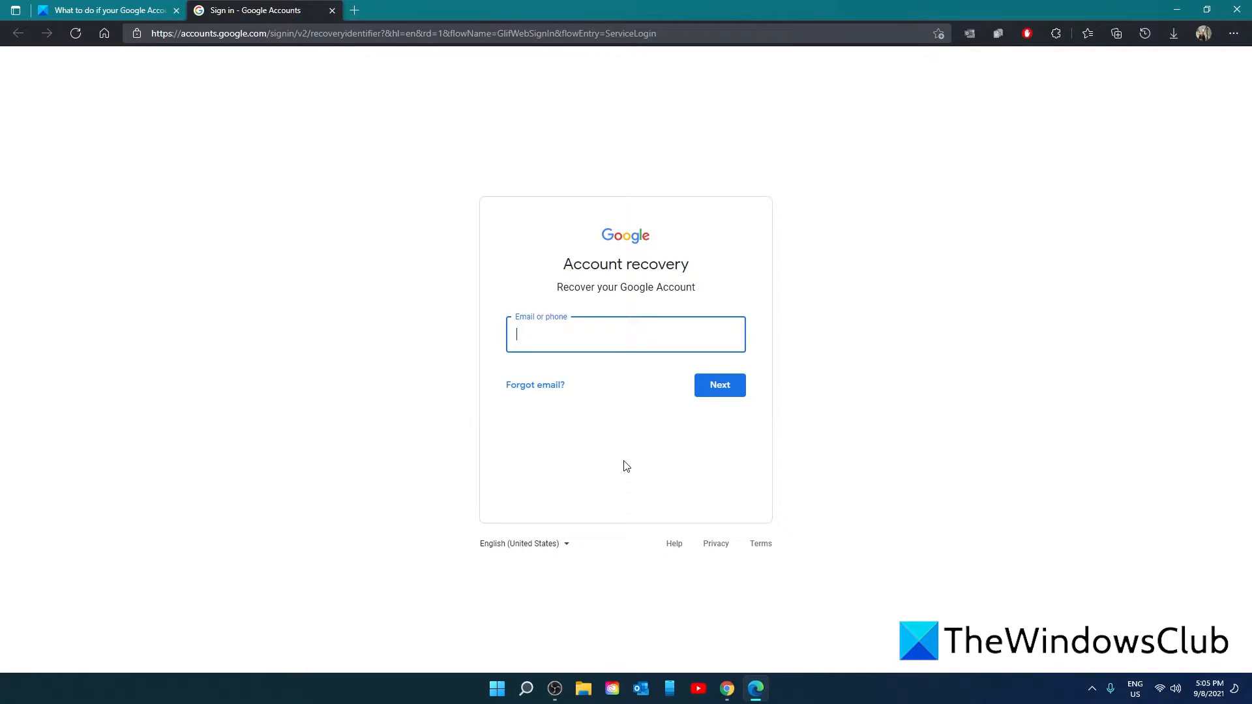
click(104, 9)
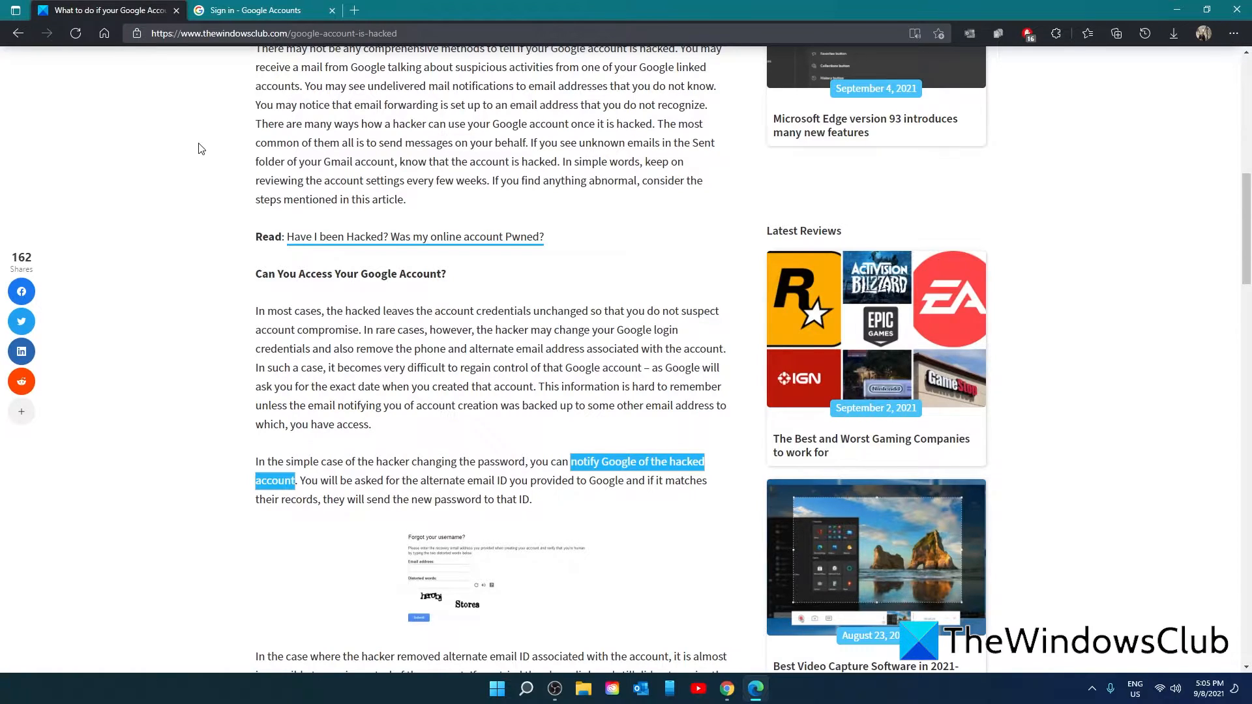
Step: Follow the article's password recovery link, submit the account email and reach the last-password prompt
scroll(down, 3)
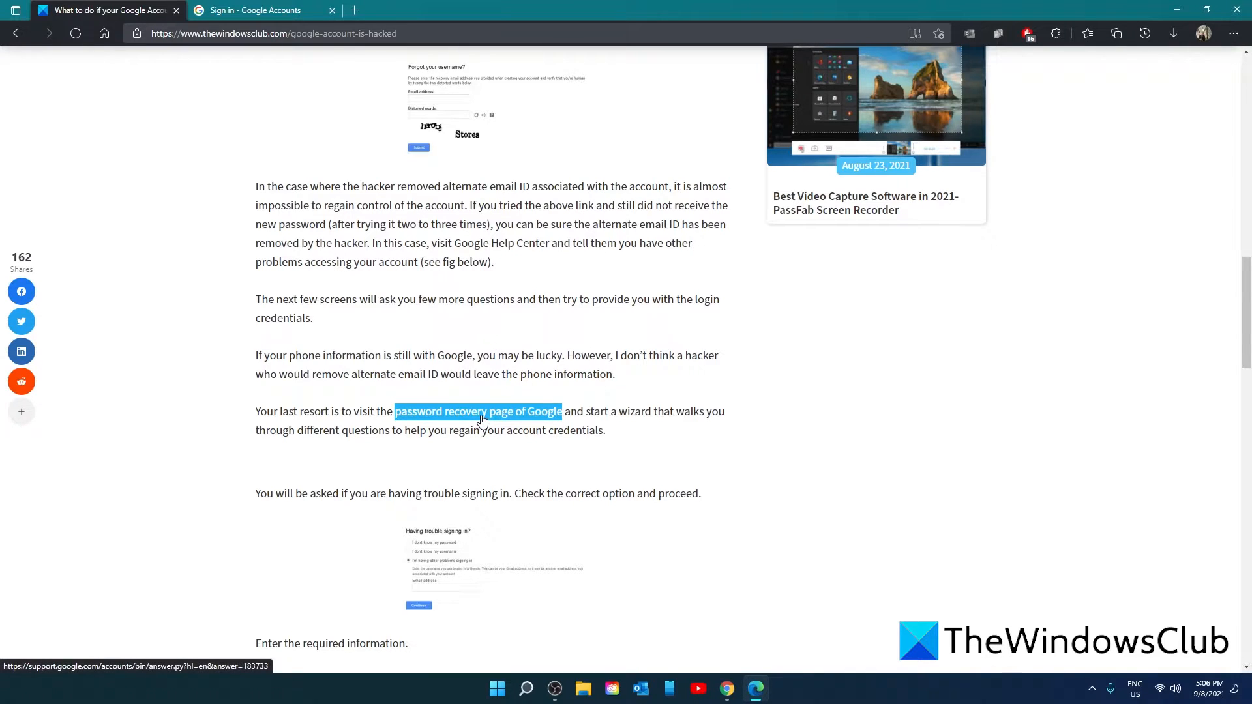
click(477, 411)
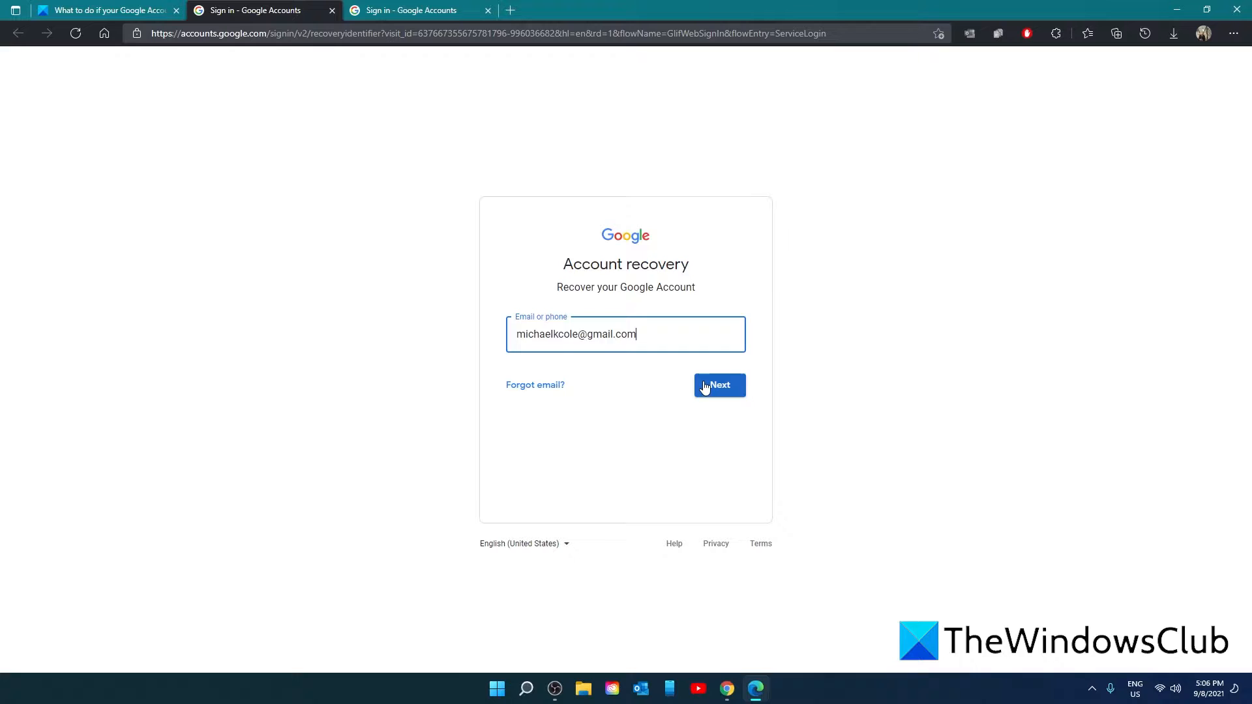
click(717, 385)
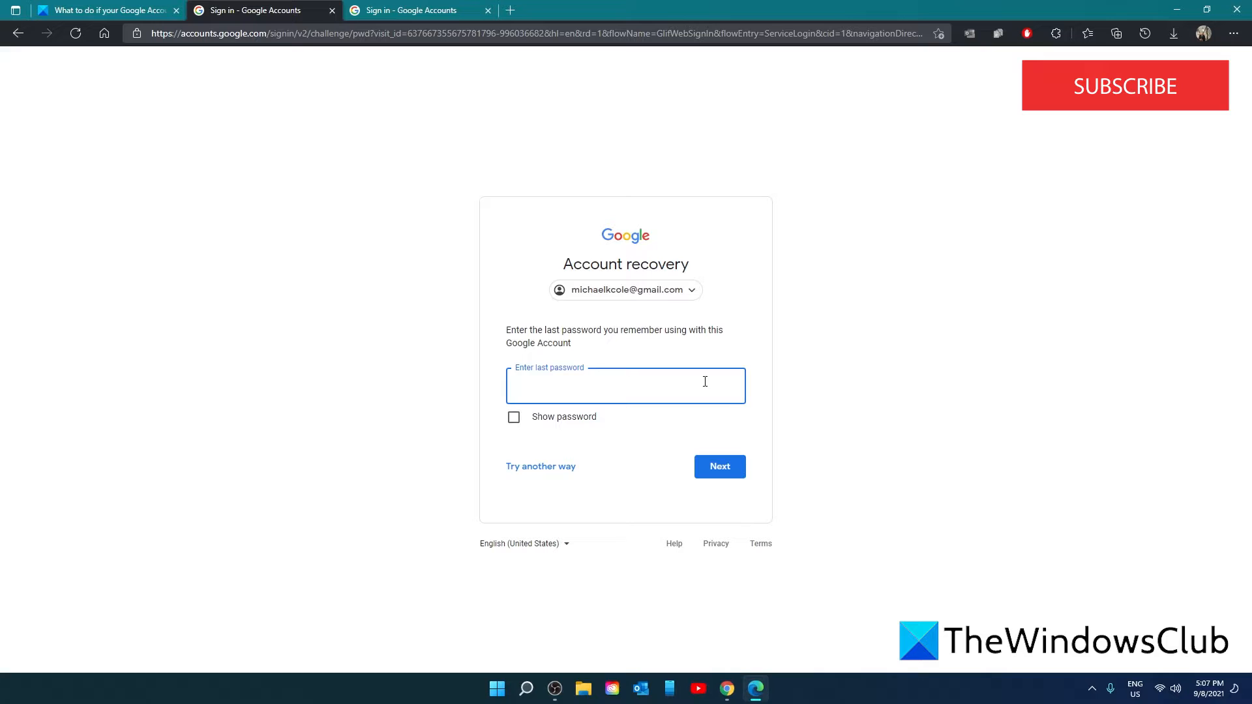
click(624, 386)
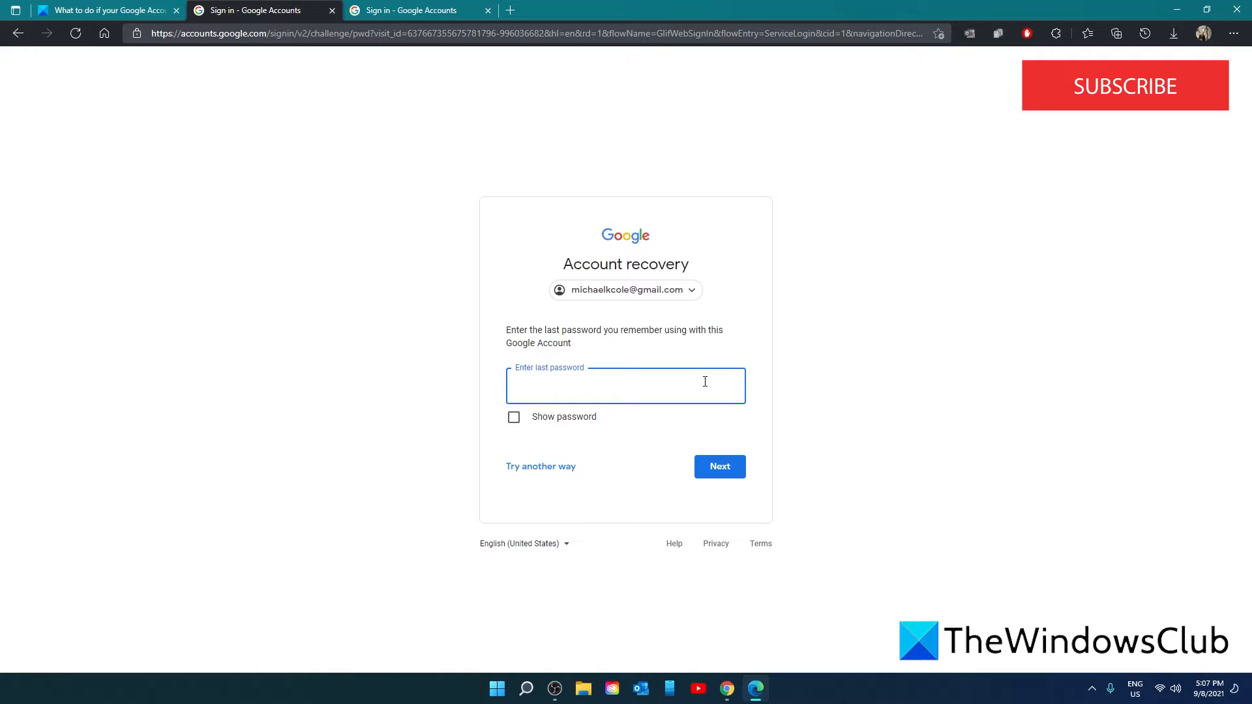
mouse_move(1243, 143)
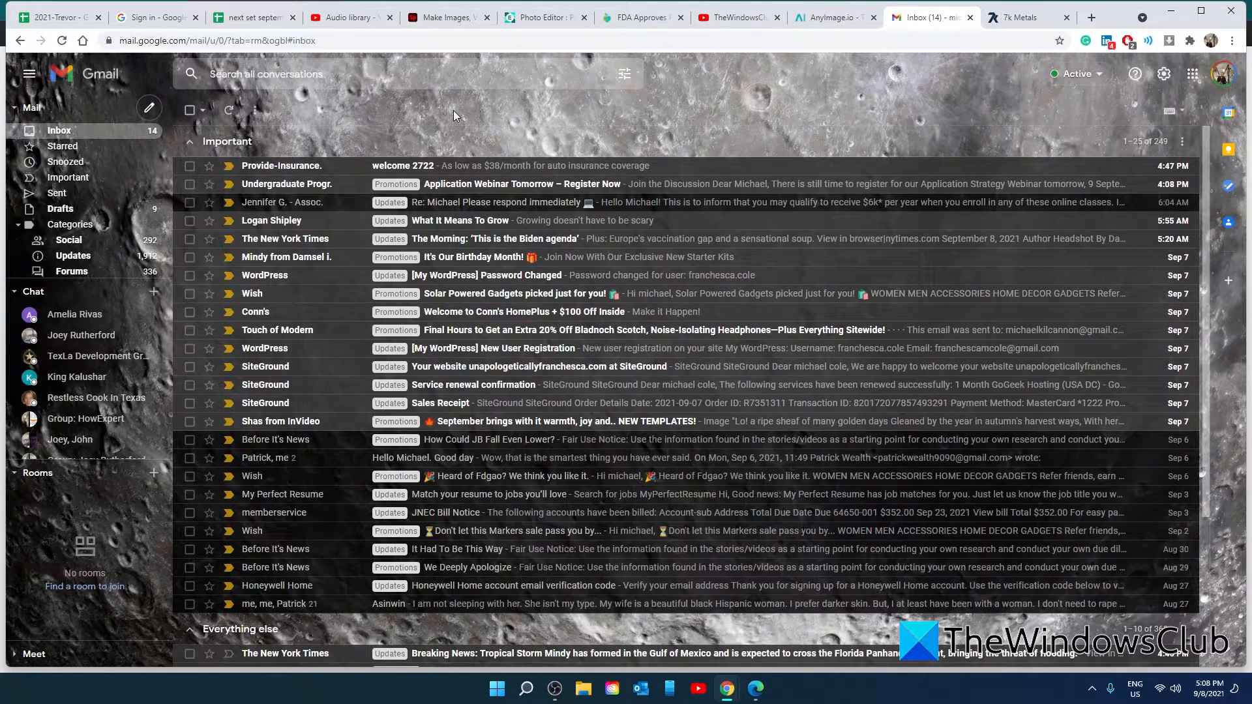
mouse_move(56, 193)
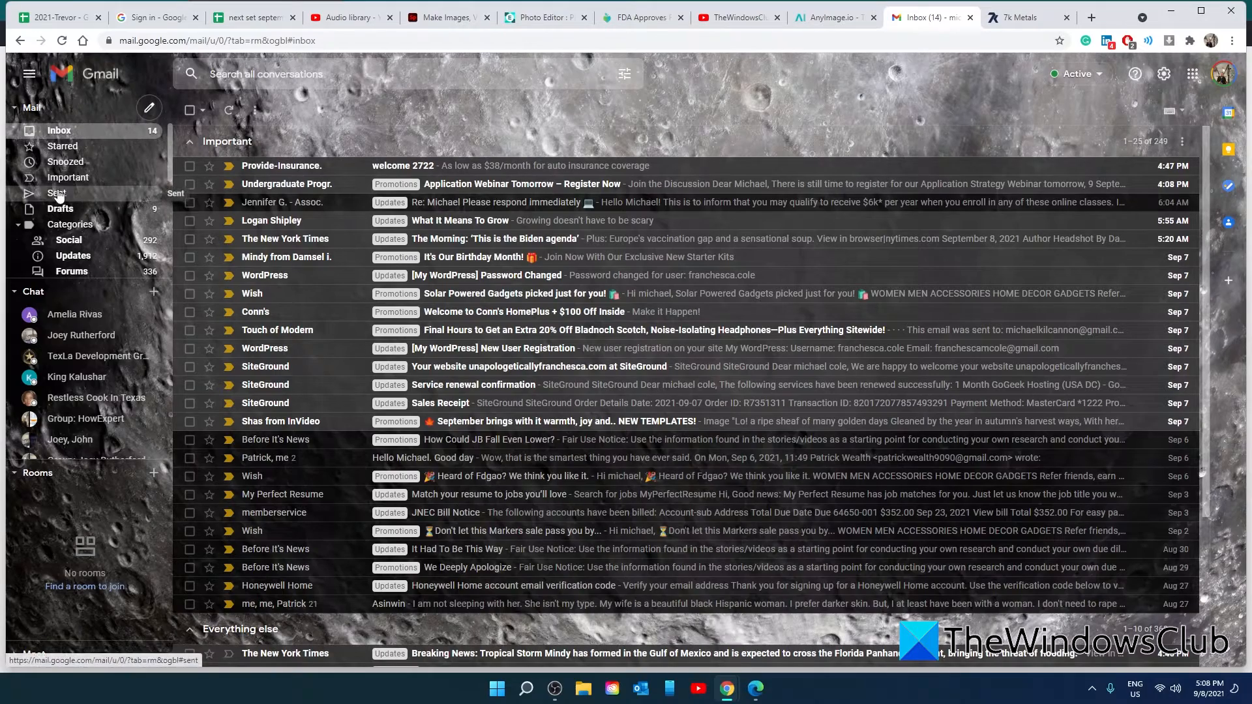
Step: Show Gmail's Sent folder to review messages sent from the account
click(57, 193)
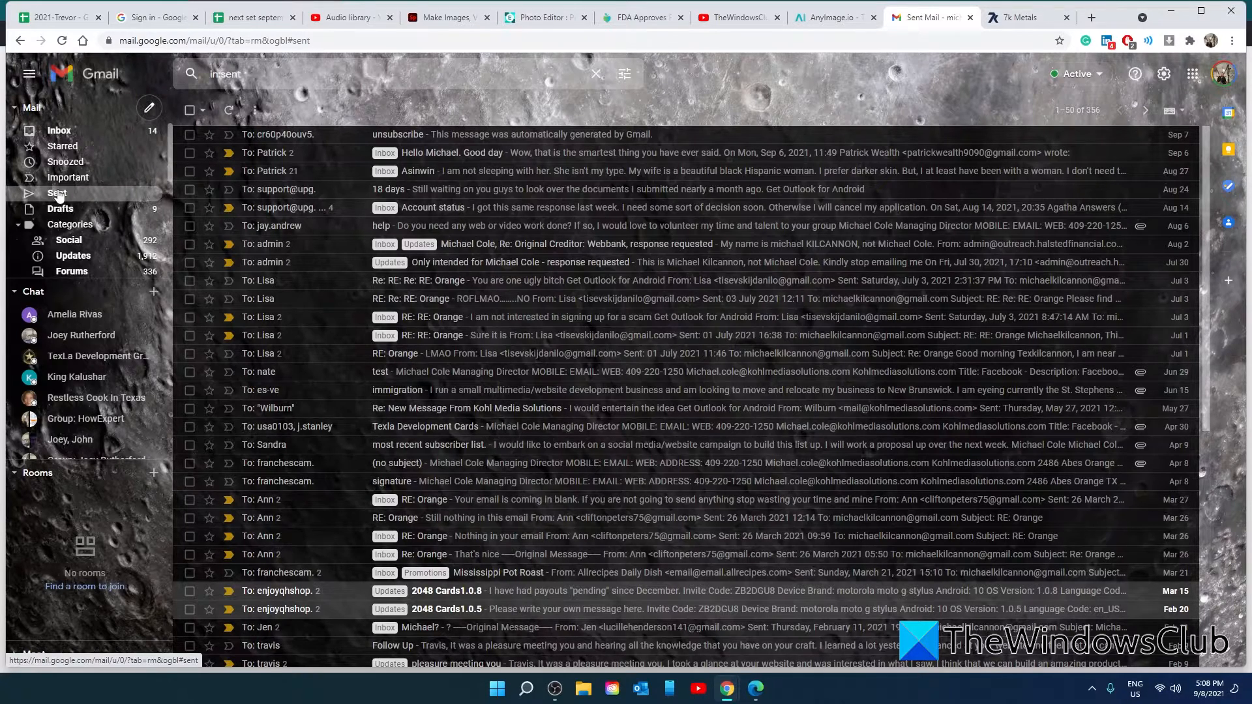
mouse_move(76, 276)
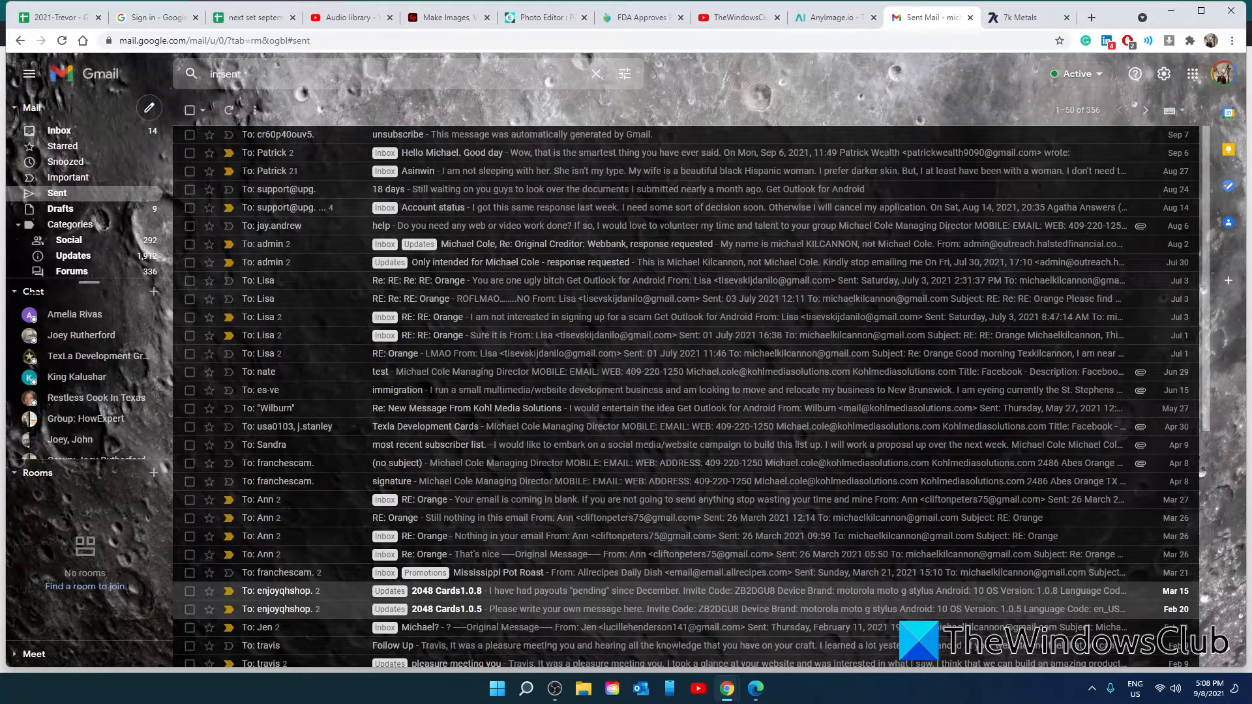
mouse_move(311, 328)
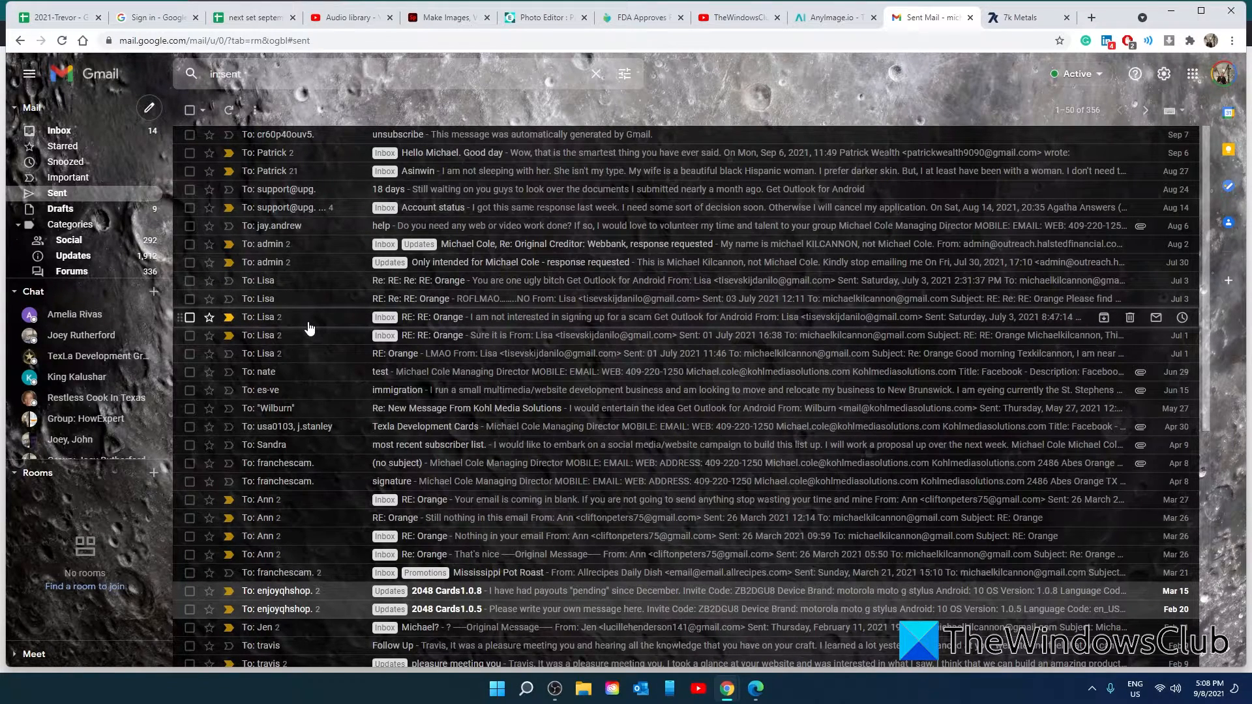
mouse_move(375, 262)
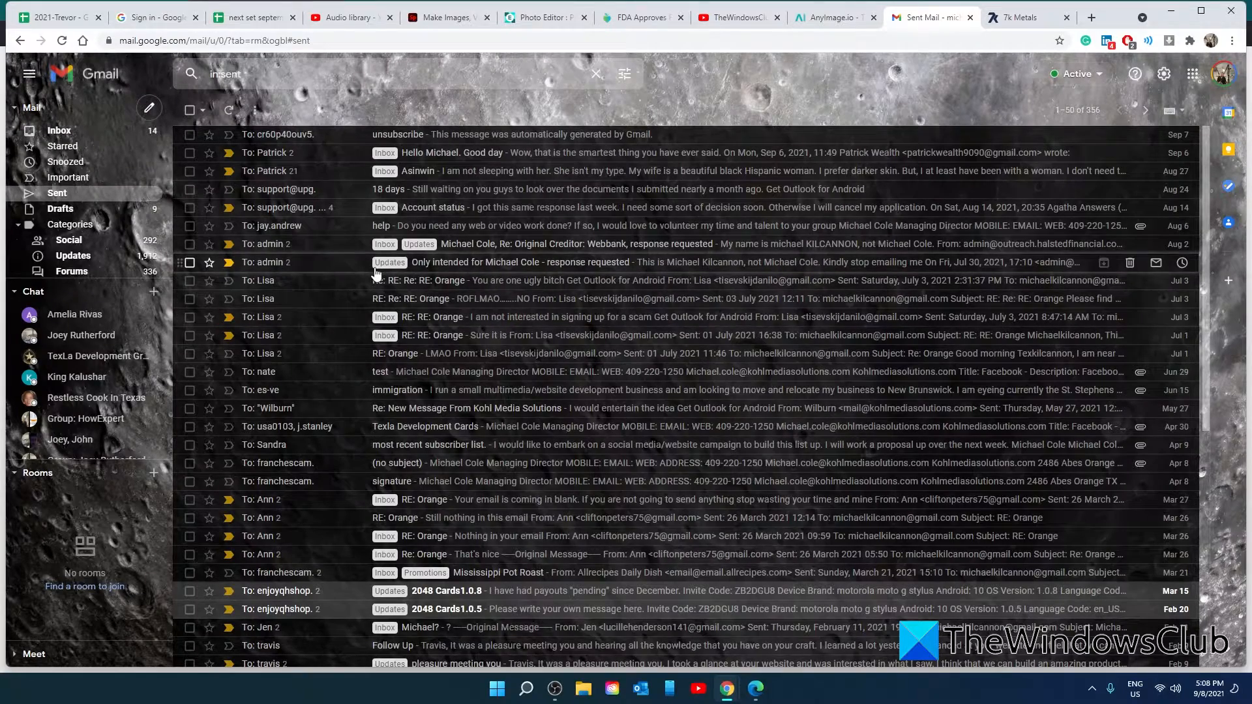
mouse_move(966, 180)
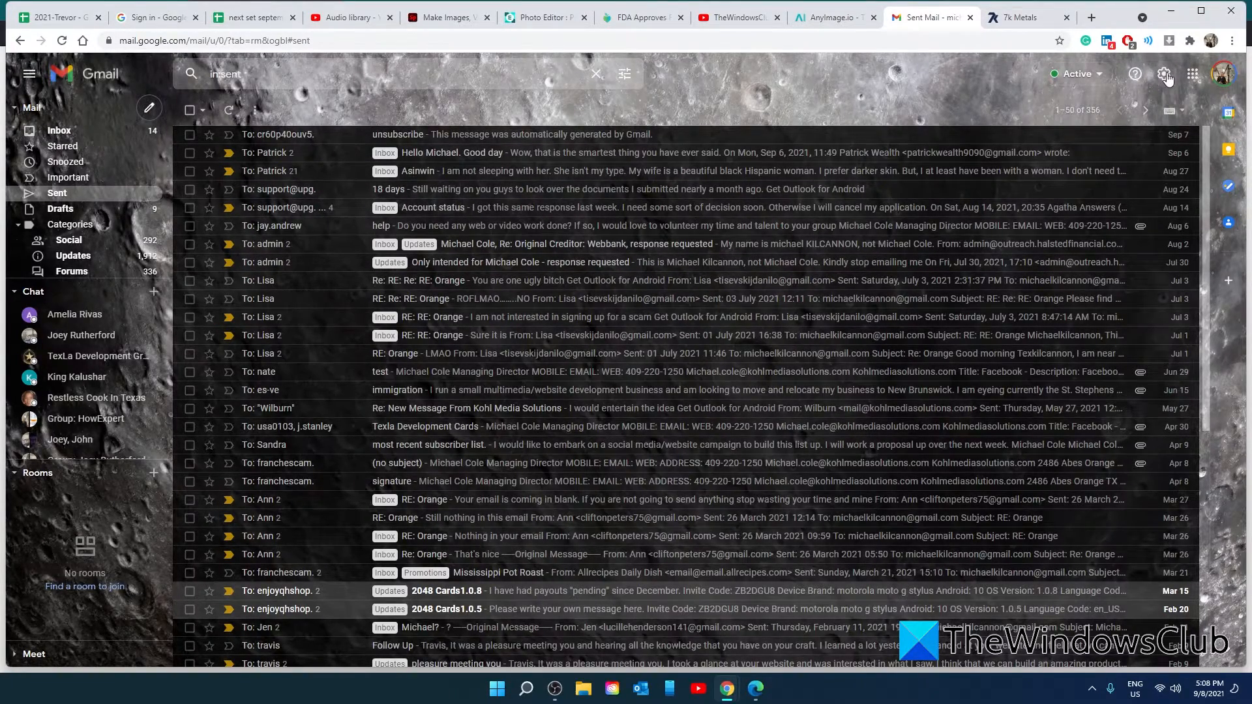
Step: Reach Gmail's full Settings page with General settings via Quick settings' 'See all settings'
click(1166, 73)
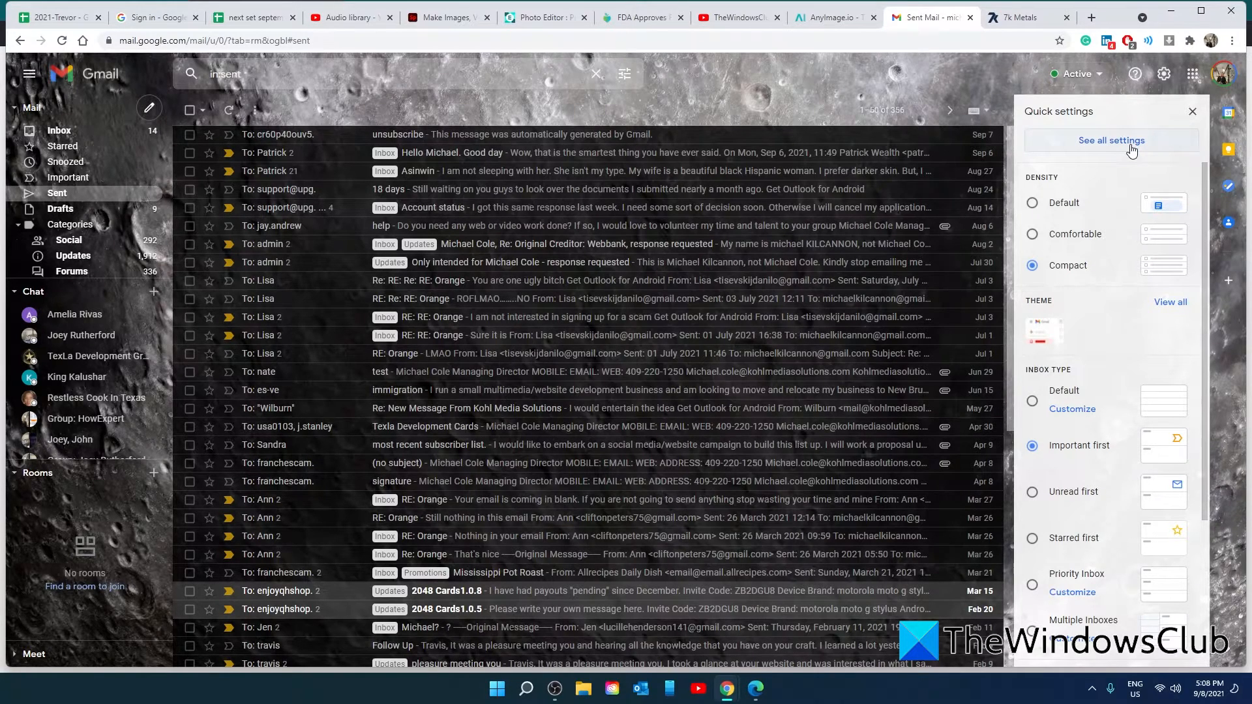
click(1109, 141)
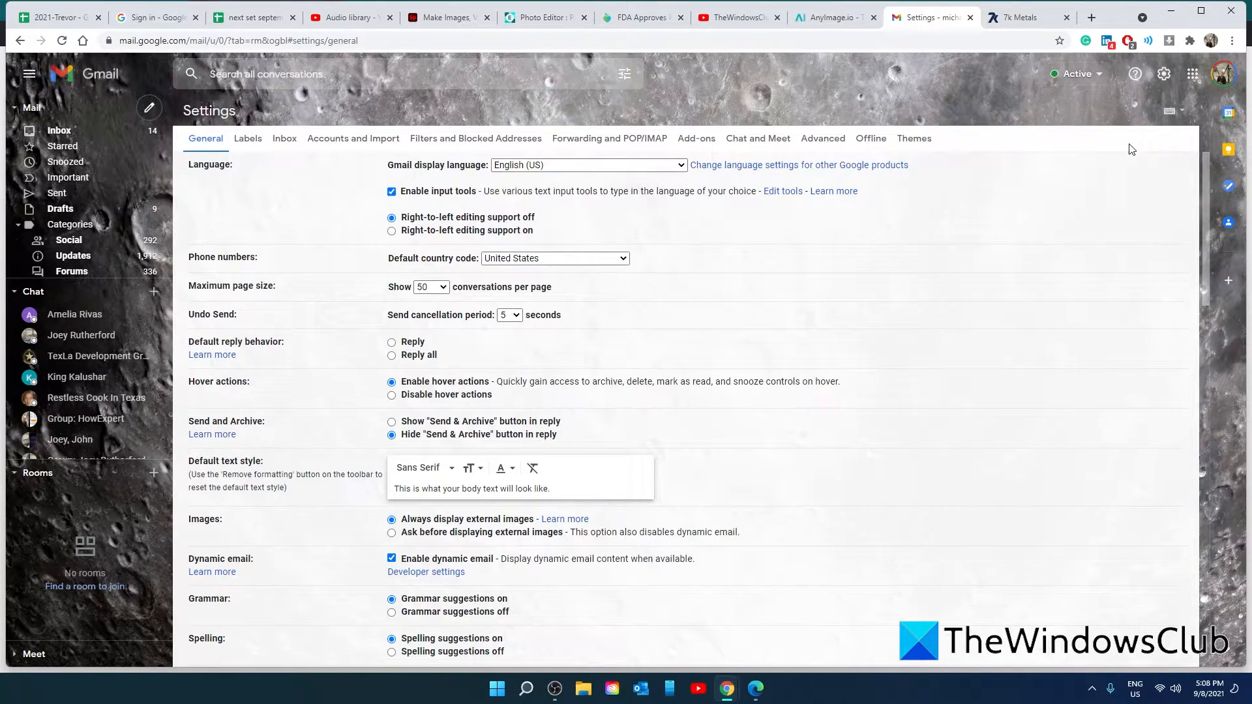
click(608, 139)
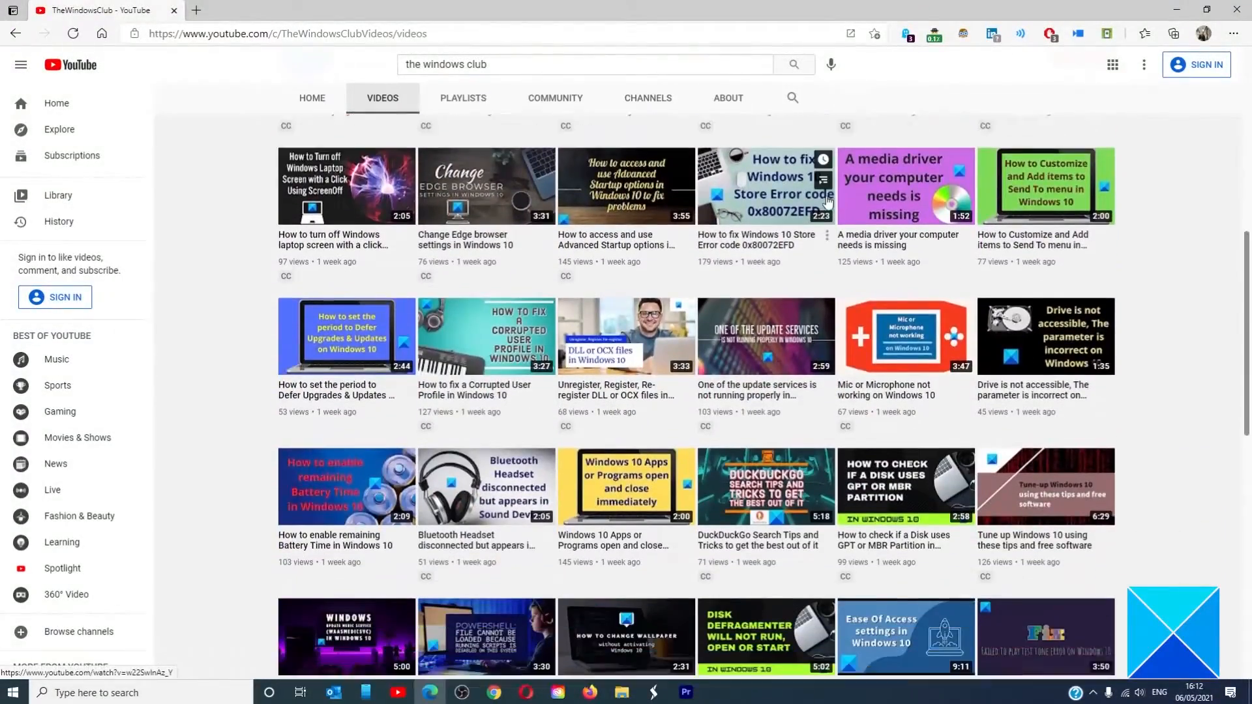
scroll(down, 3)
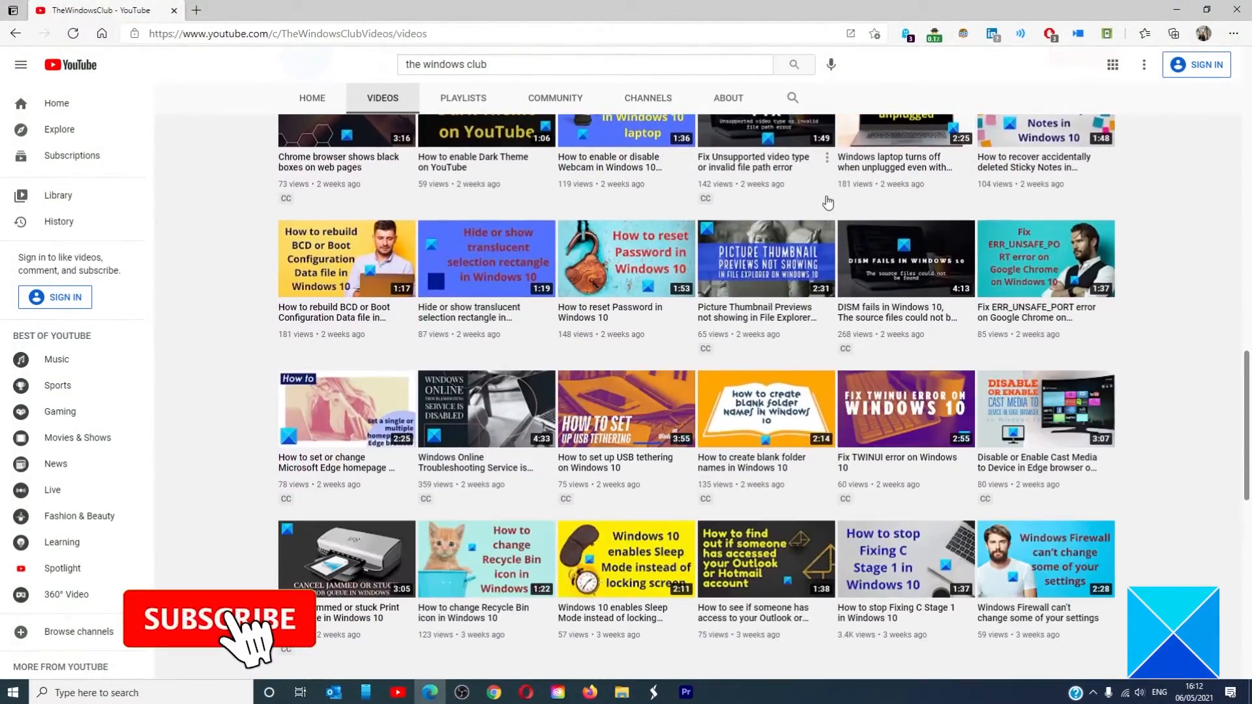